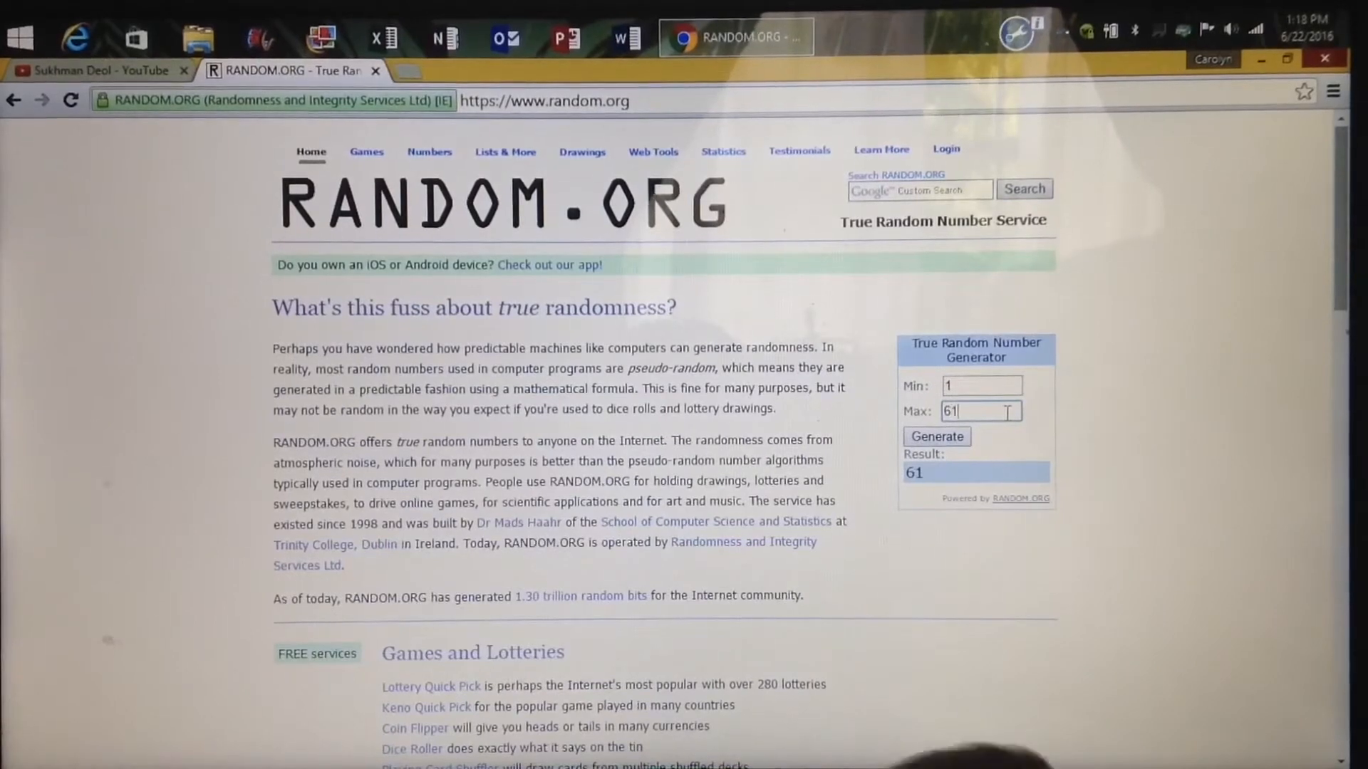
Generate a true random number between 1 and 61, which returns 5
{"action": "left_click", "coordinate": [936, 436]}
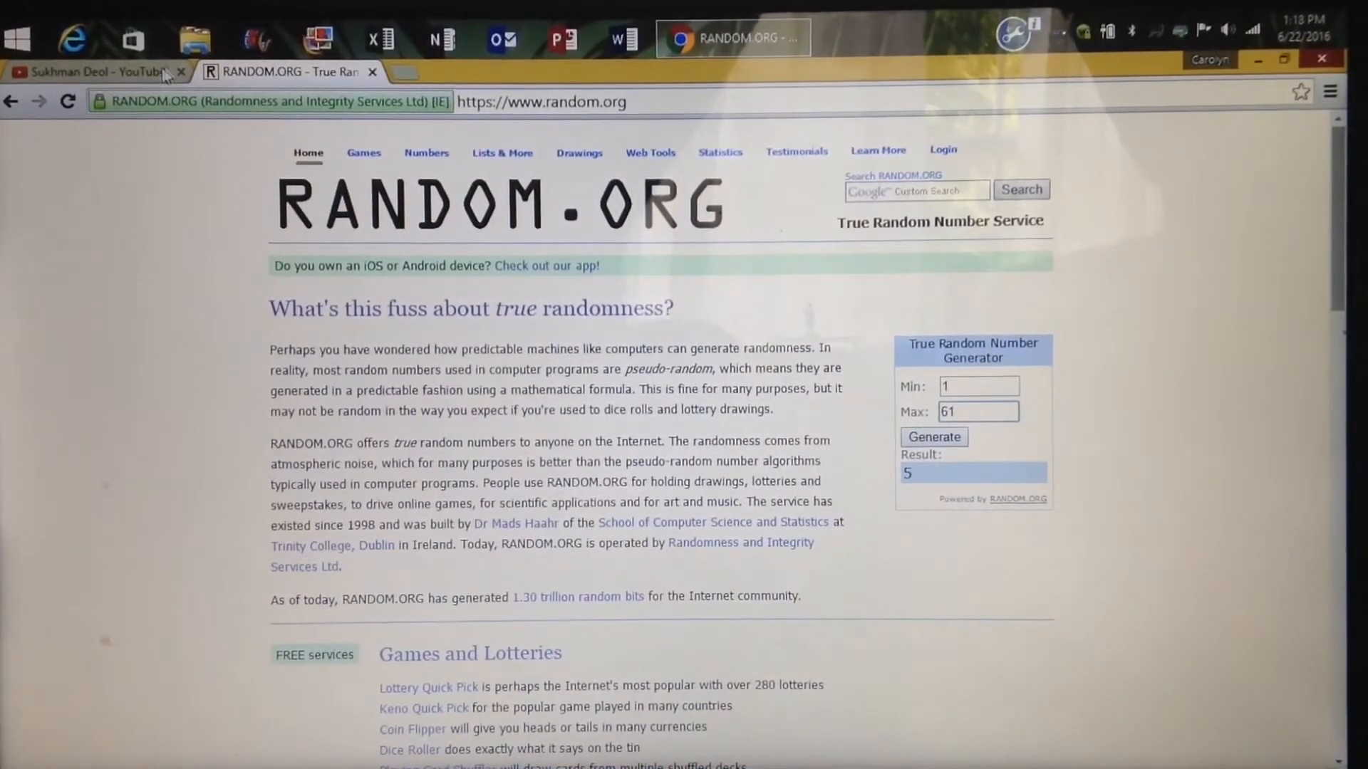
Open Creator Studio's Community subscriber list of 61 subscribers, then return to RANDOM.ORG's result
{"action": "left_click", "coordinate": [98, 71]}
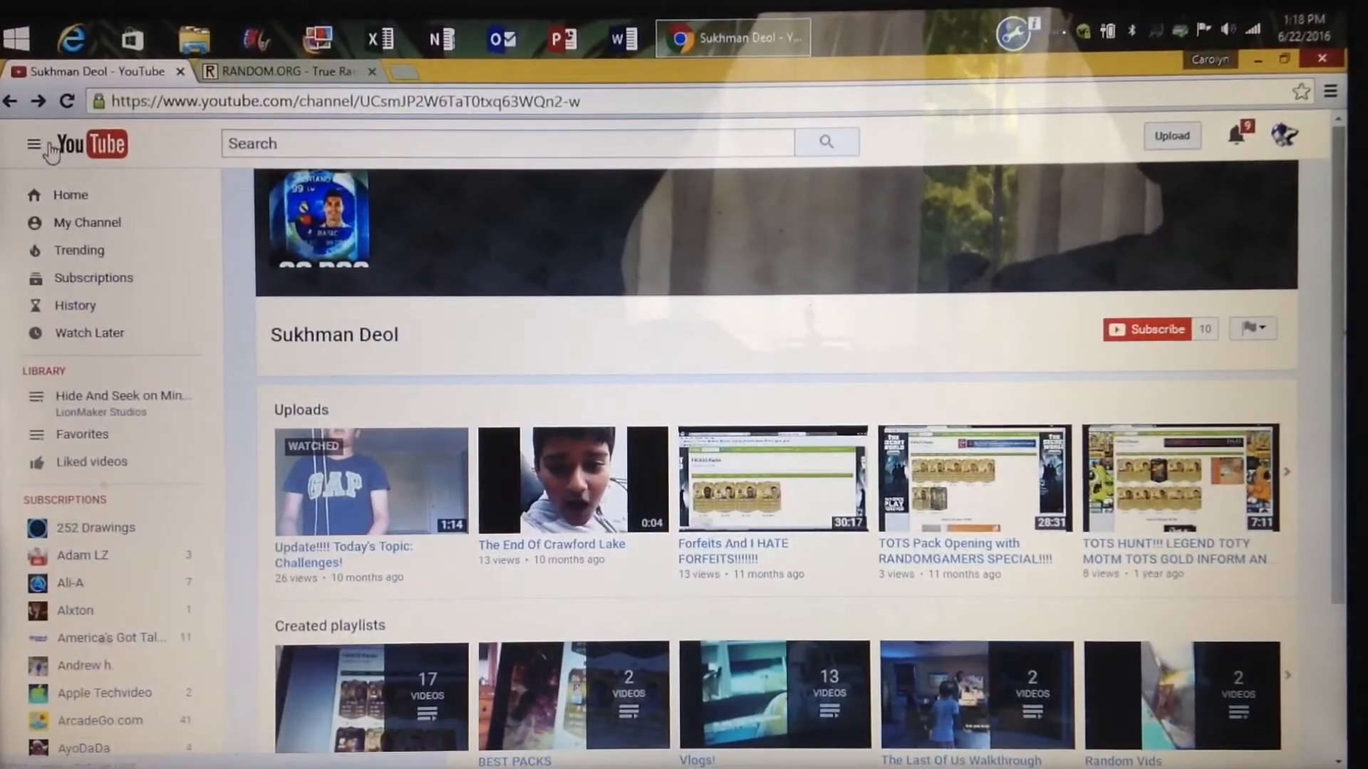
{"action": "scroll", "scroll_direction": "down", "scroll_amount": 3}
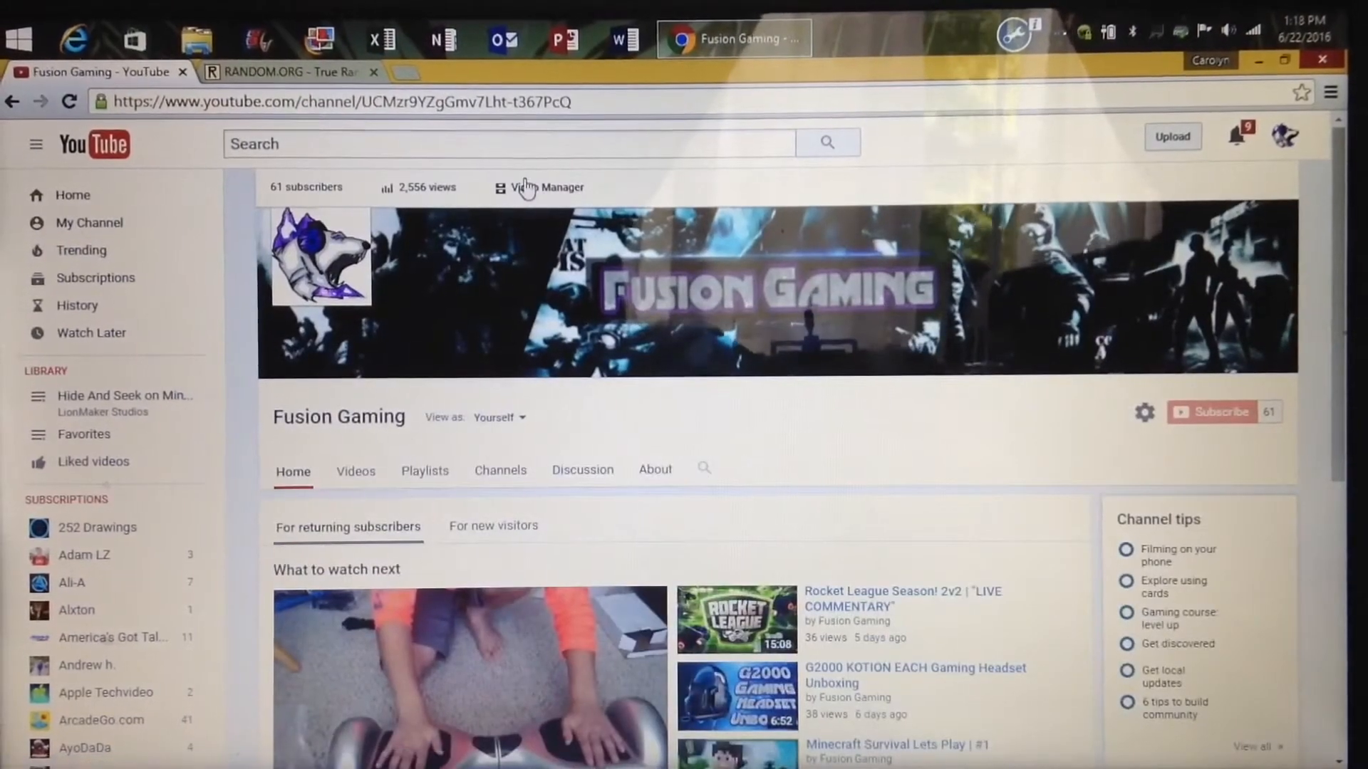
{"action": "left_click", "coordinate": [546, 187]}
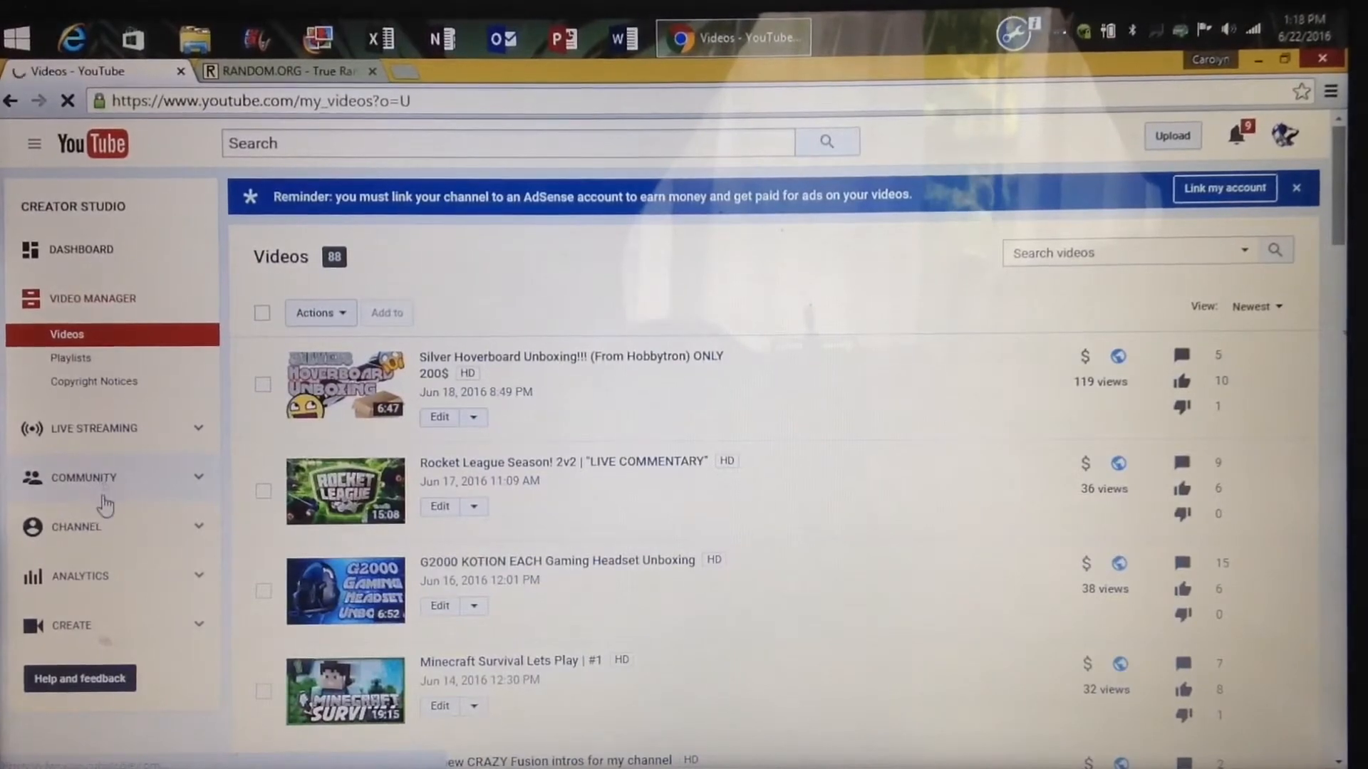
{"action": "left_click", "coordinate": [84, 477]}
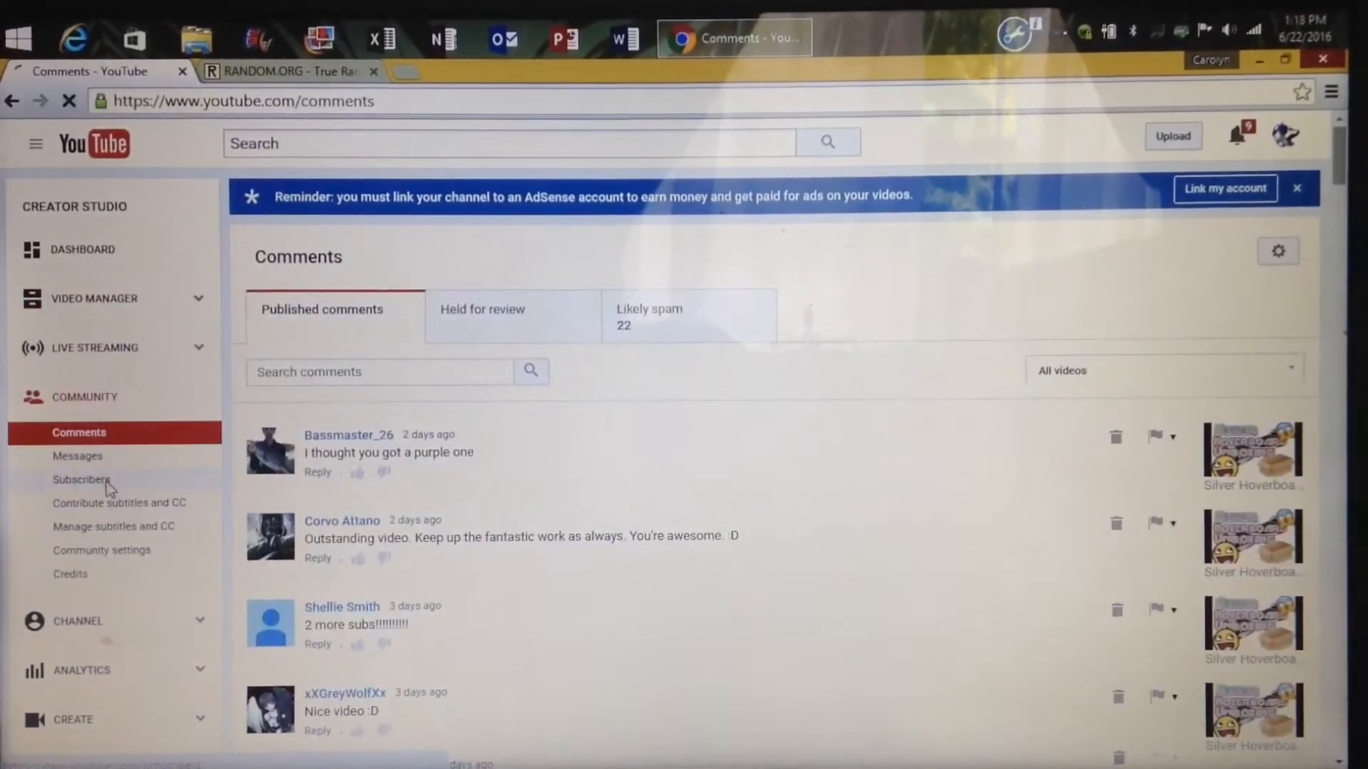
{"action": "left_click", "coordinate": [81, 478]}
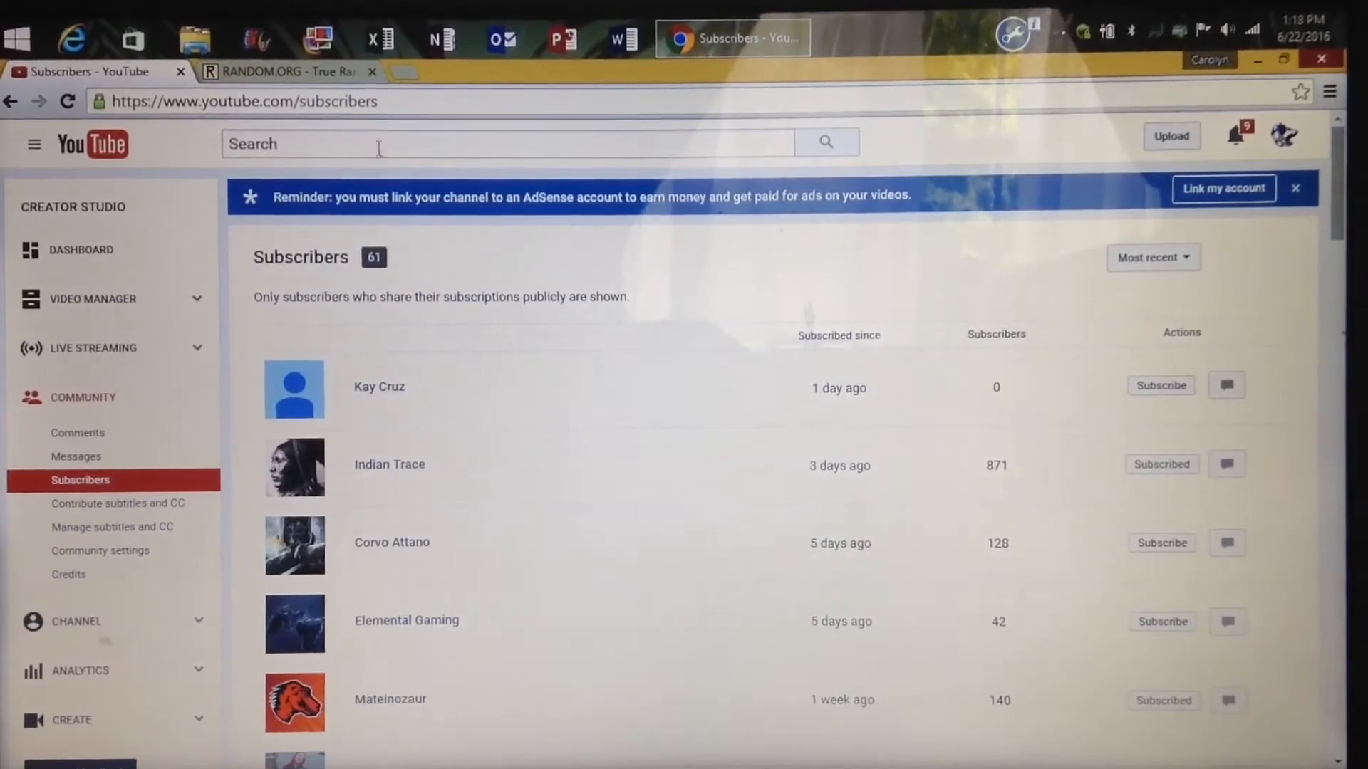
{"action": "left_click", "coordinate": [288, 71]}
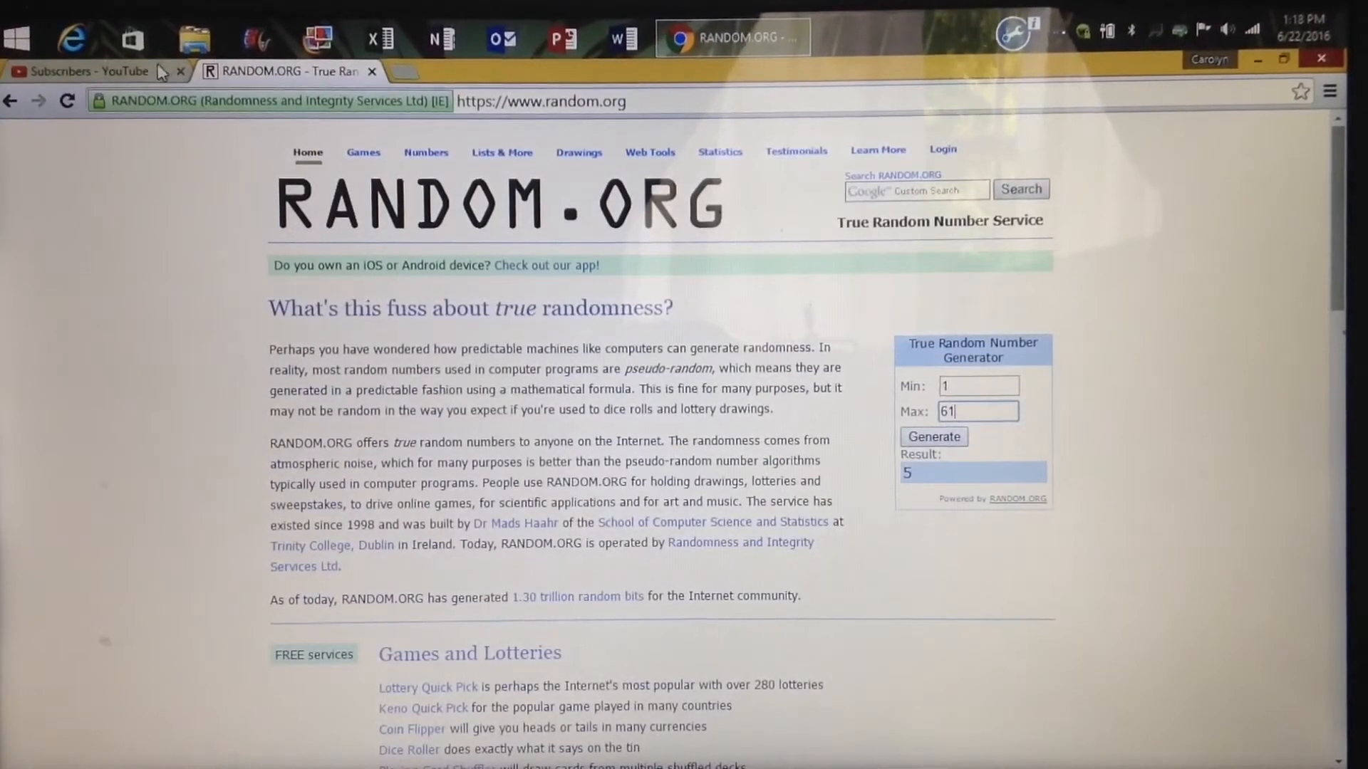
{"action": "left_click", "coordinate": [87, 71]}
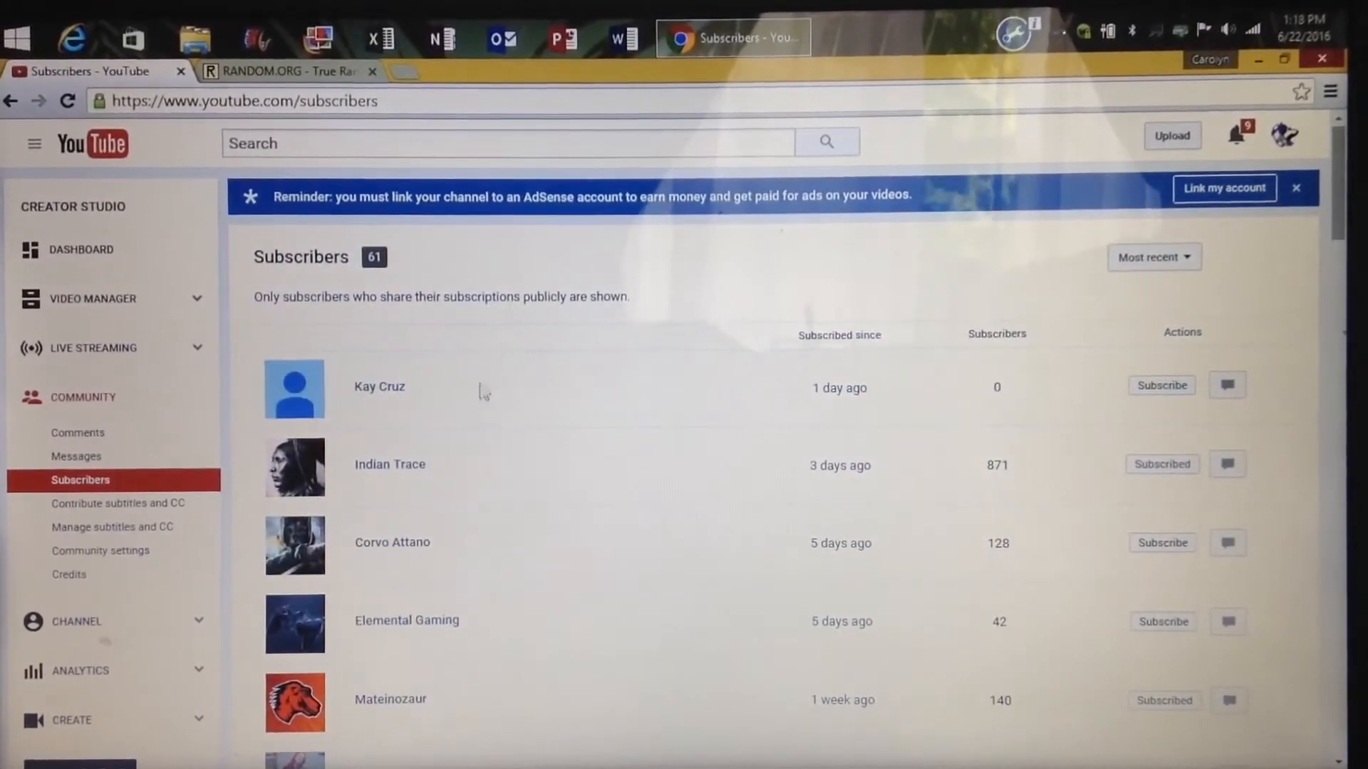
{"action": "mouse_move", "coordinate": [434, 715]}
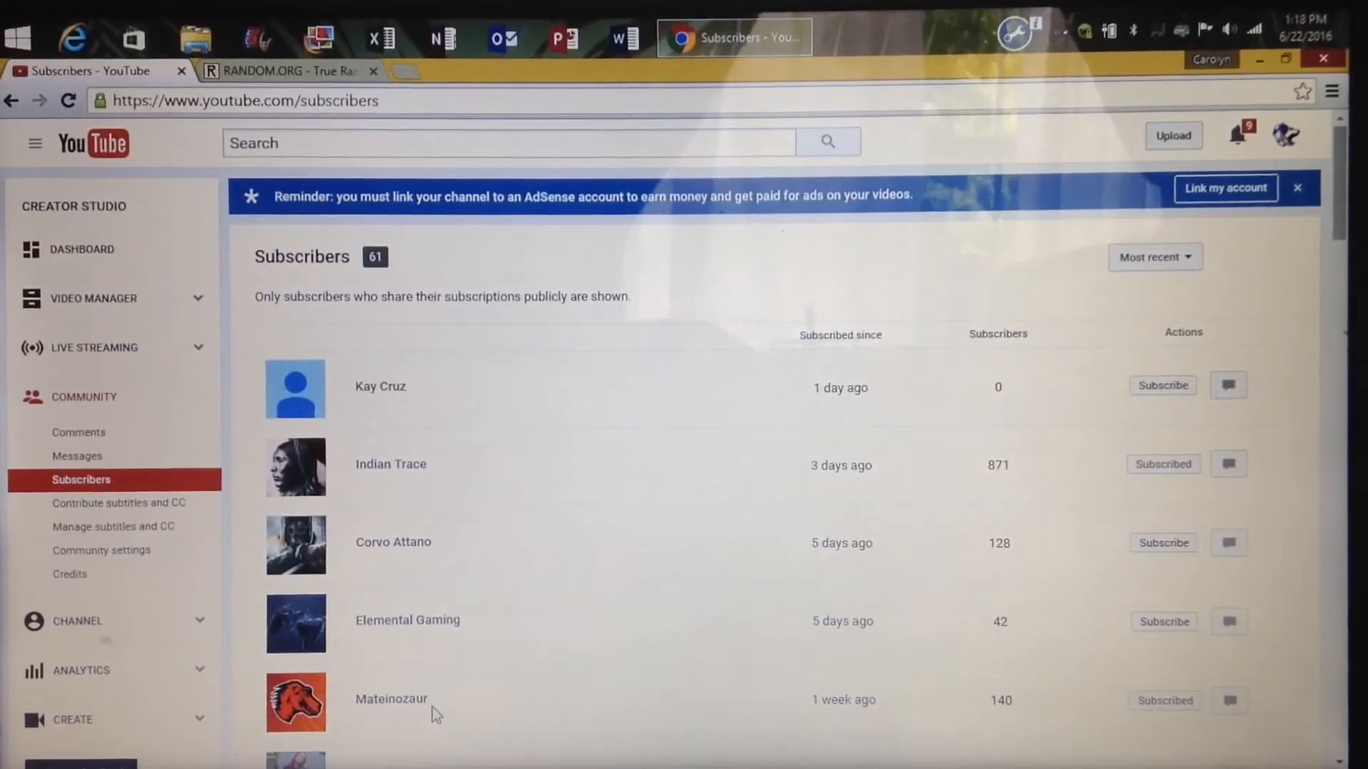
{"action": "scroll", "scroll_direction": "down", "scroll_amount": 3}
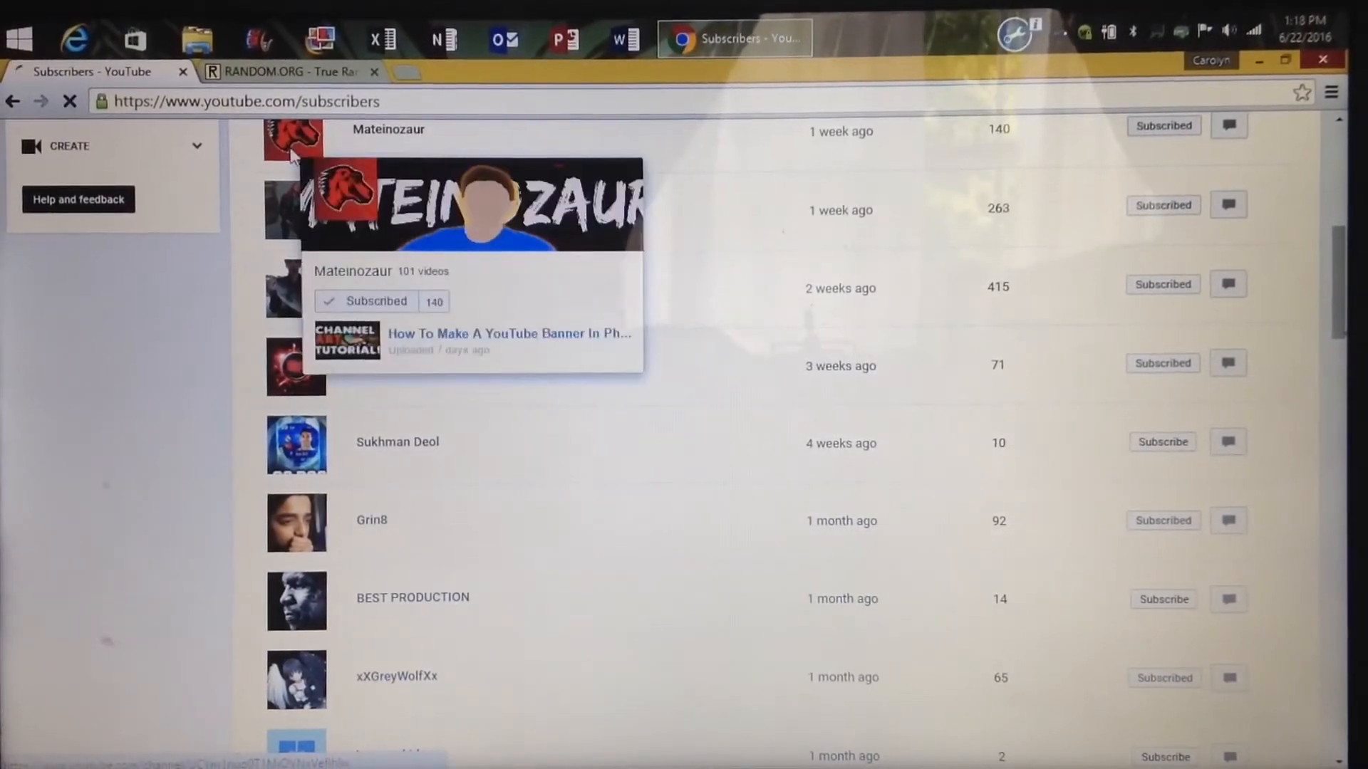
{"action": "left_click", "coordinate": [388, 129]}
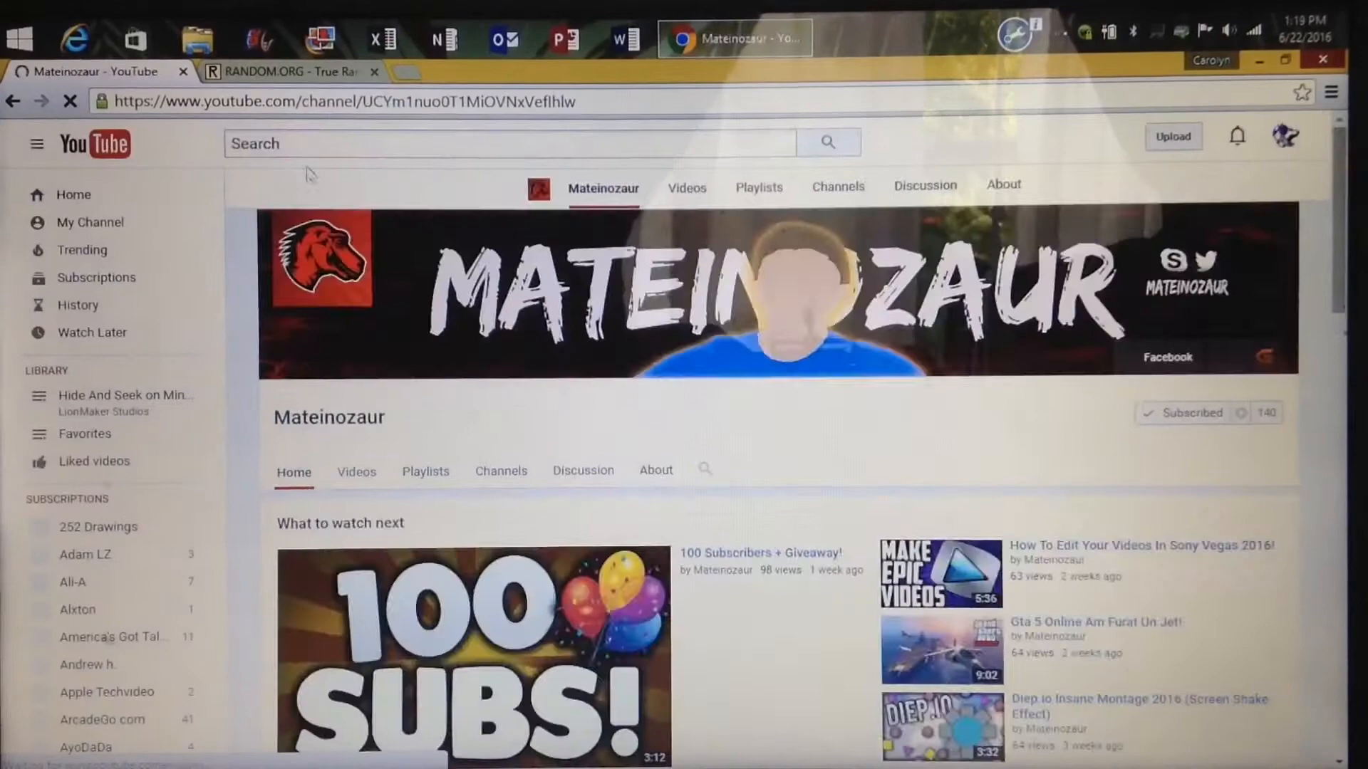
{"action": "scroll", "scroll_direction": "down", "scroll_amount": 3}
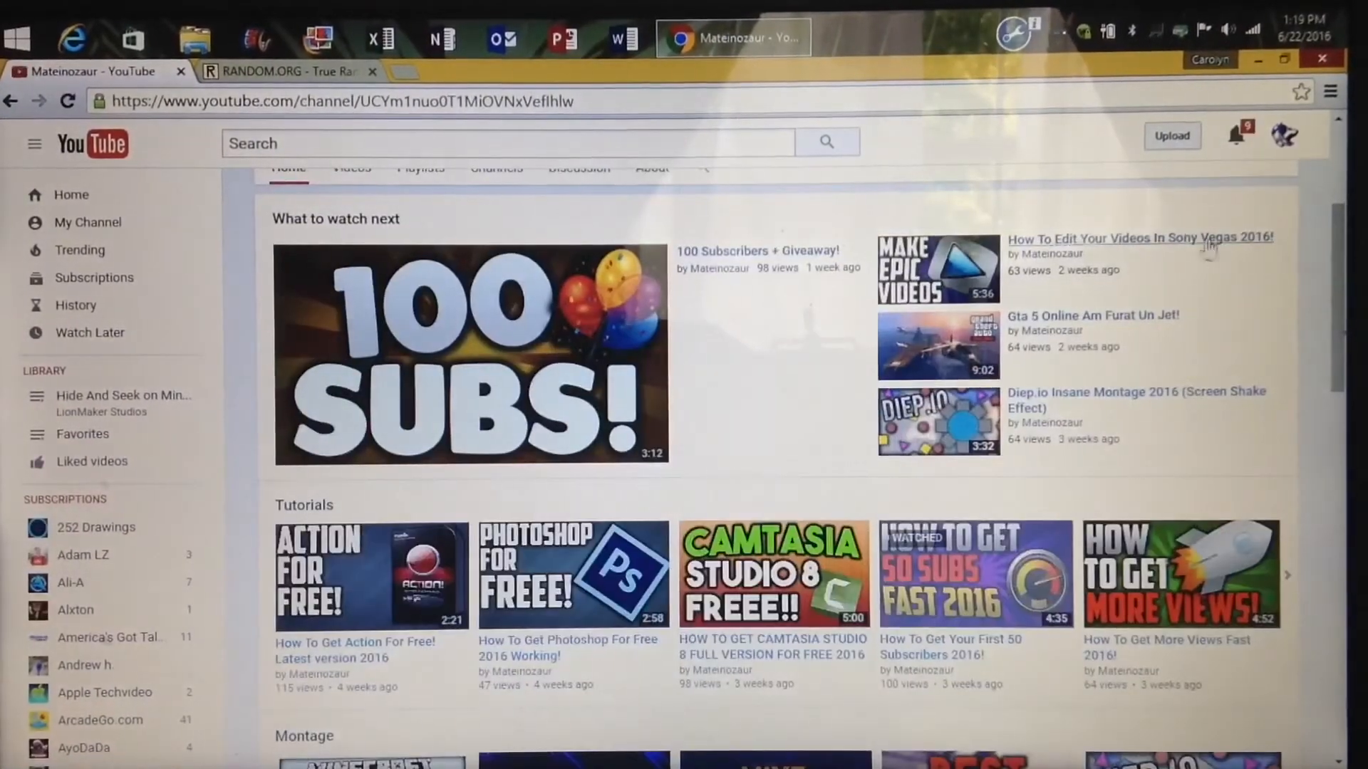
{"action": "scroll", "scroll_direction": "up", "scroll_amount": 3}
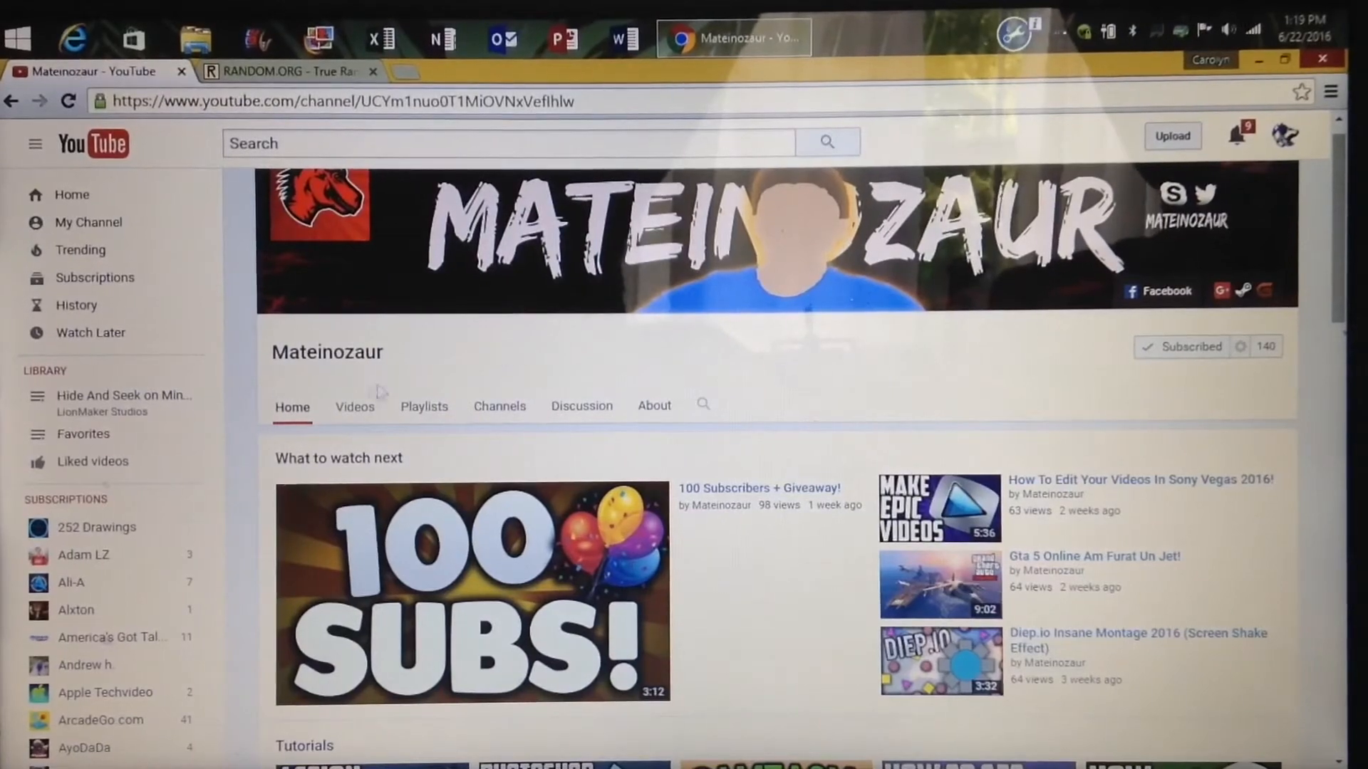
{"action": "left_click", "coordinate": [354, 407]}
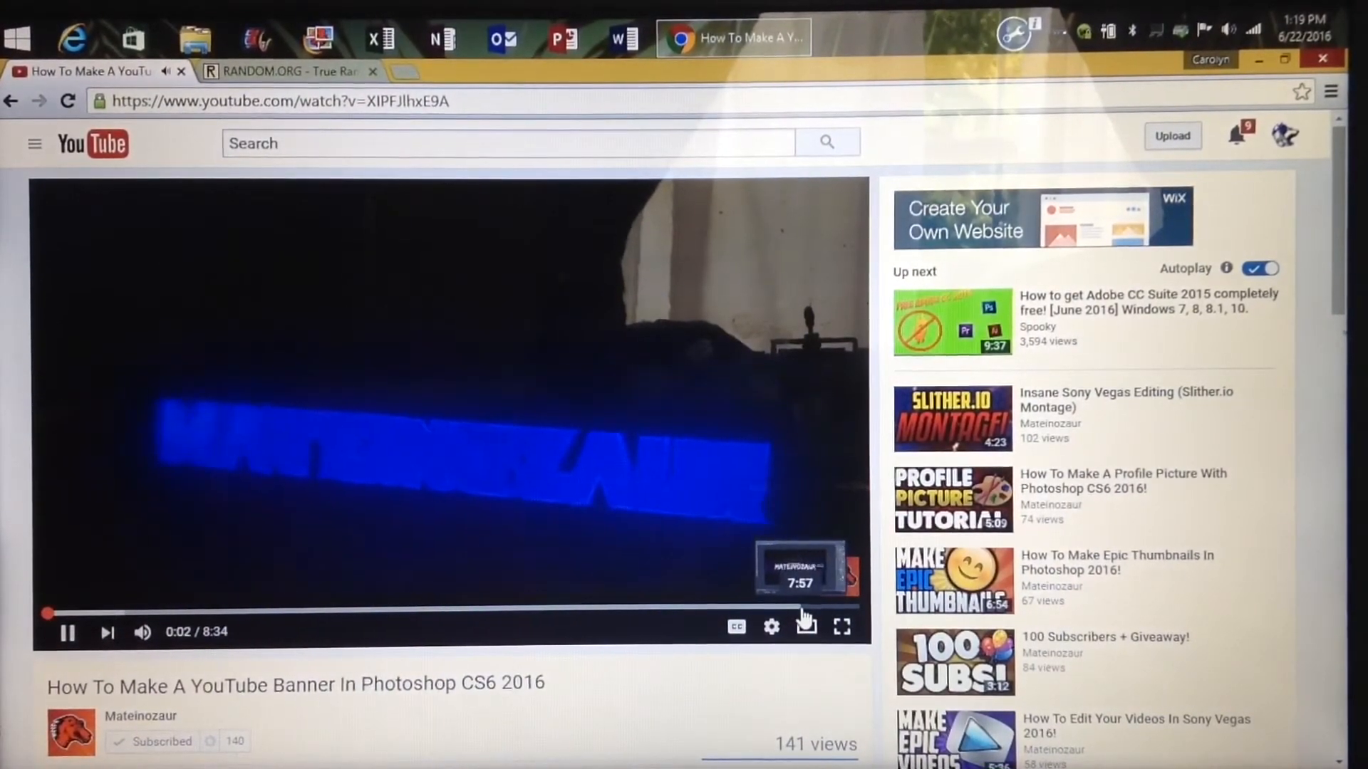
Skip the banner tutorial to its end, cancel Up Next autoplay, and close RANDOM.ORG
{"action": "left_click", "coordinate": [802, 613]}
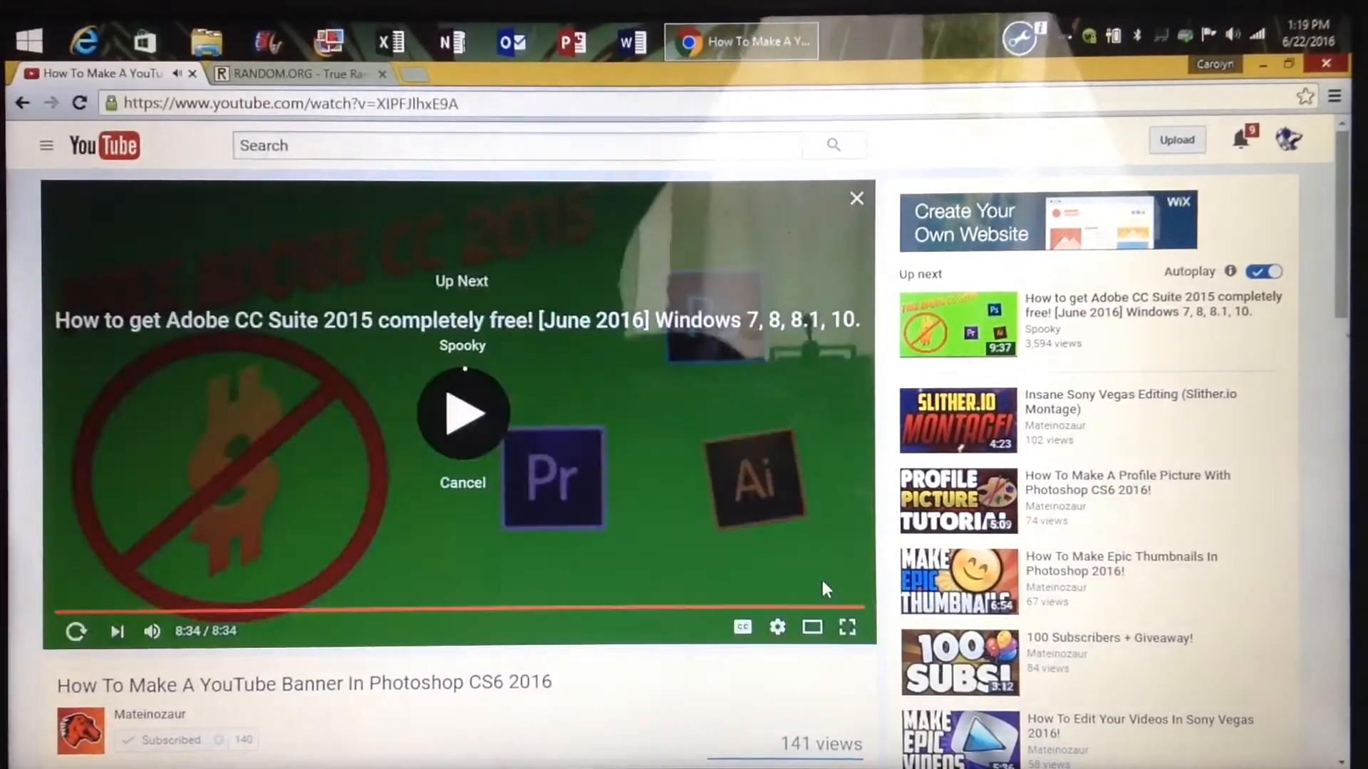
{"action": "mouse_move", "coordinate": [819, 202]}
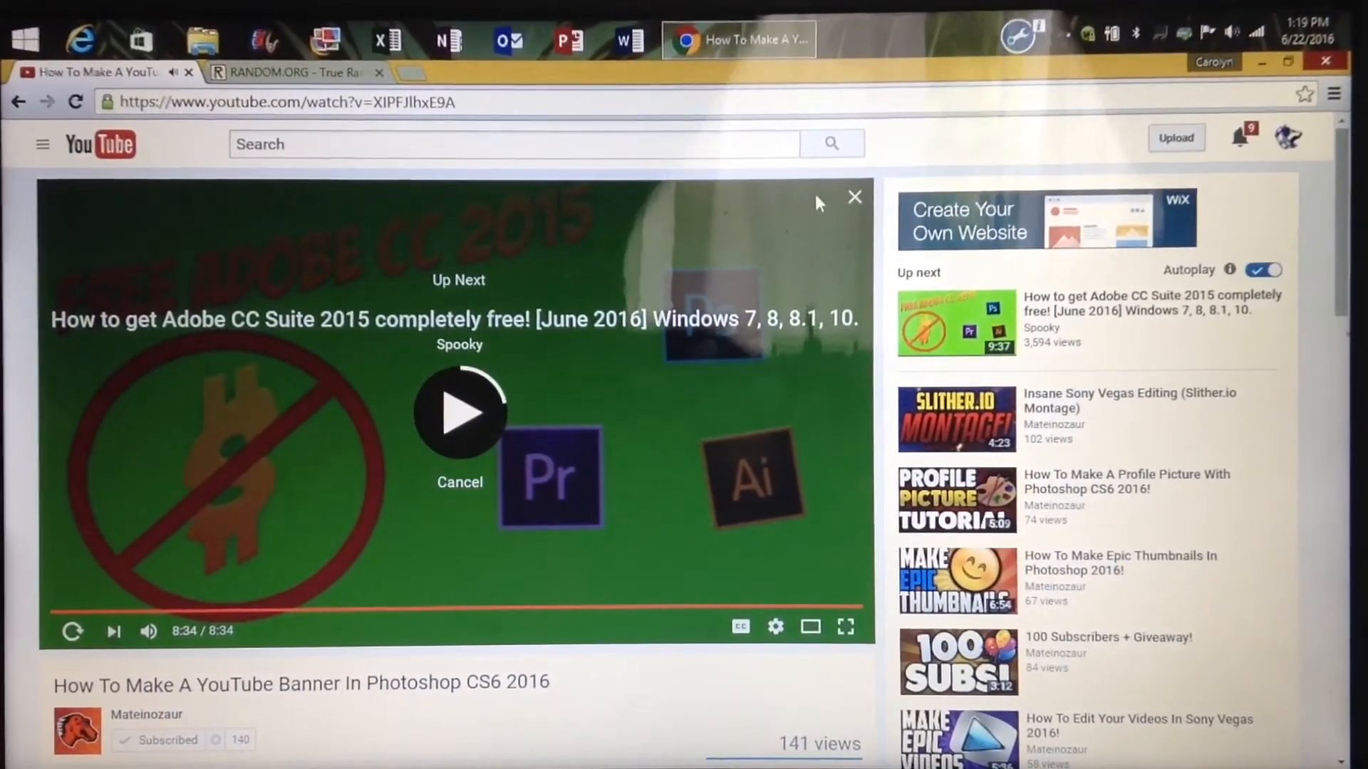
{"action": "left_click", "coordinate": [854, 195]}
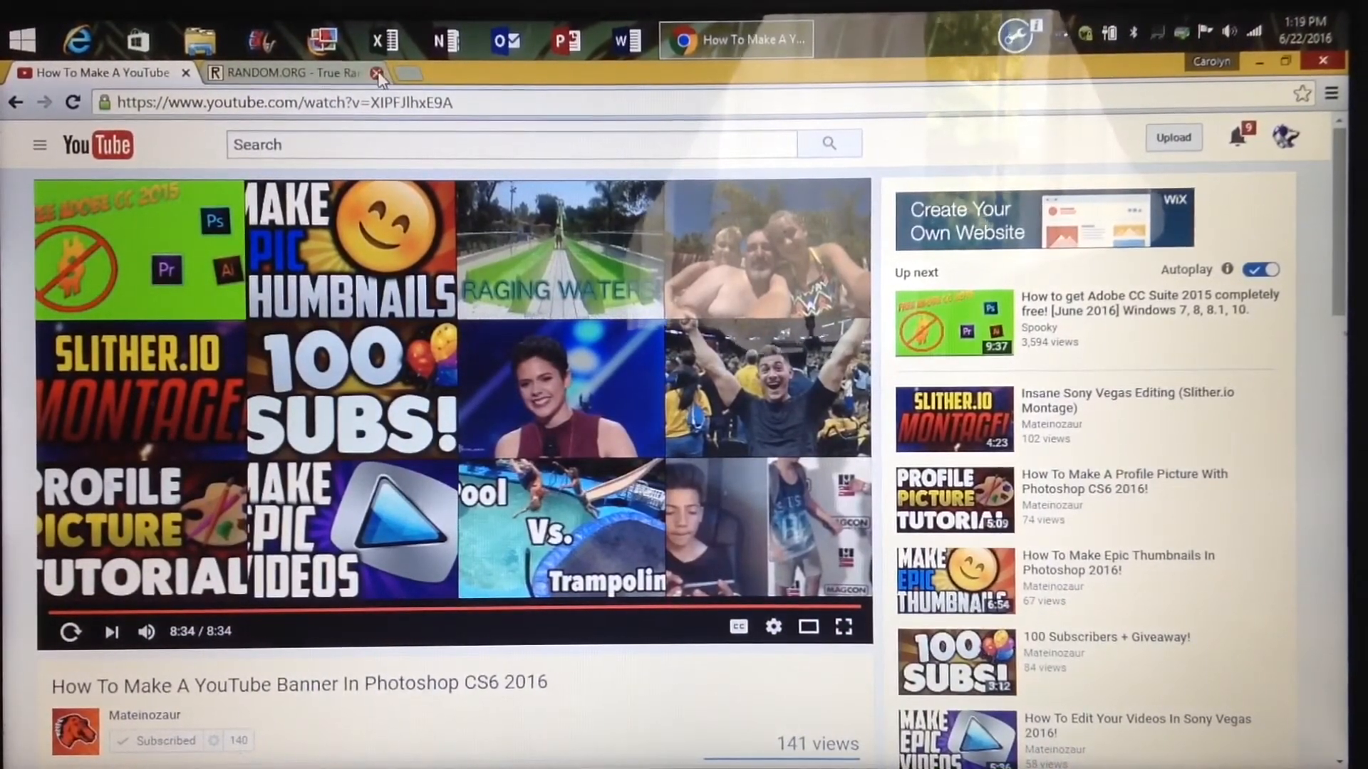
{"action": "left_click", "coordinate": [377, 73]}
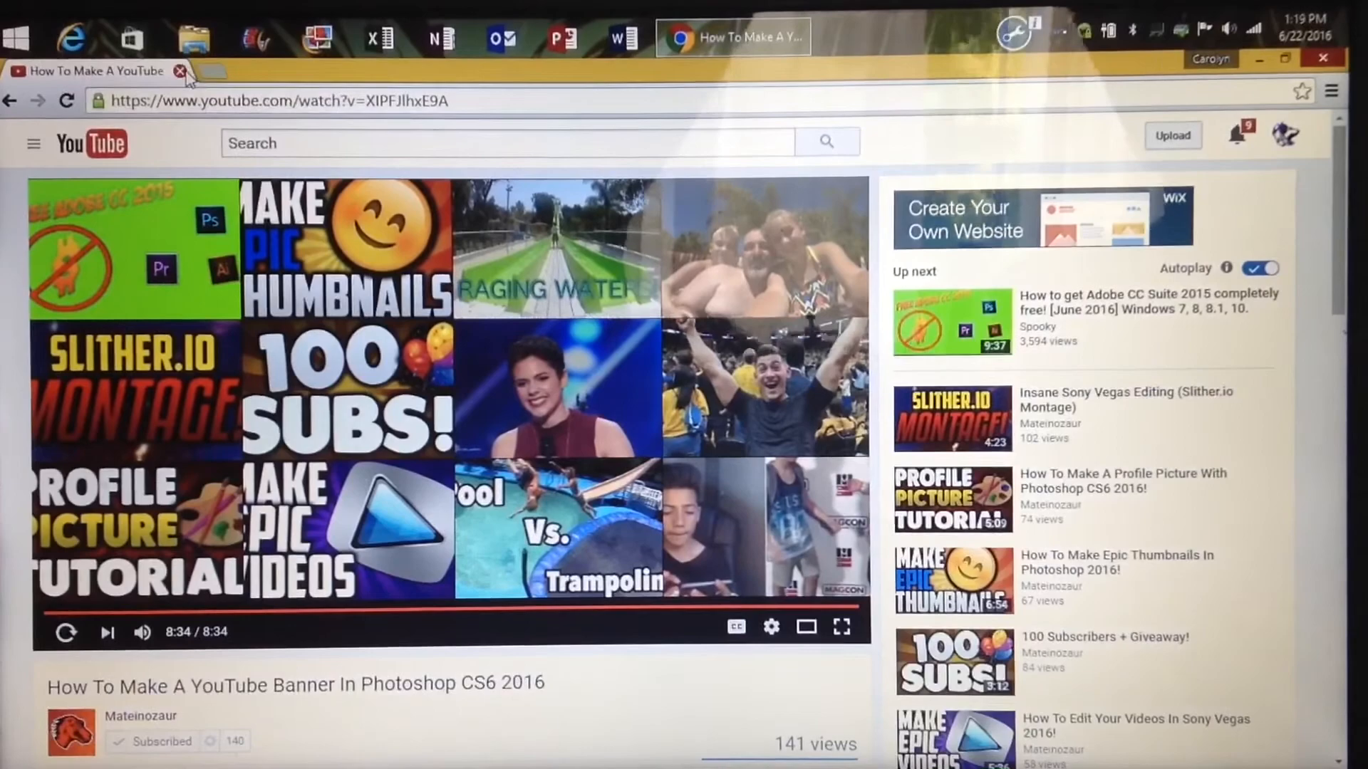